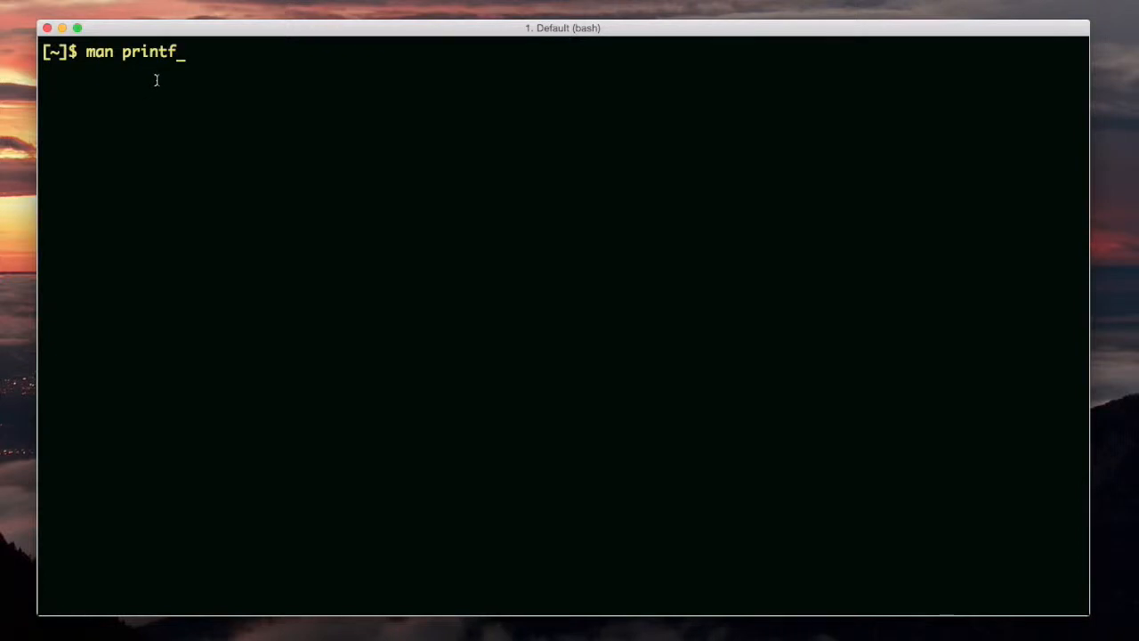
pyautogui.moveTo(223, 32)
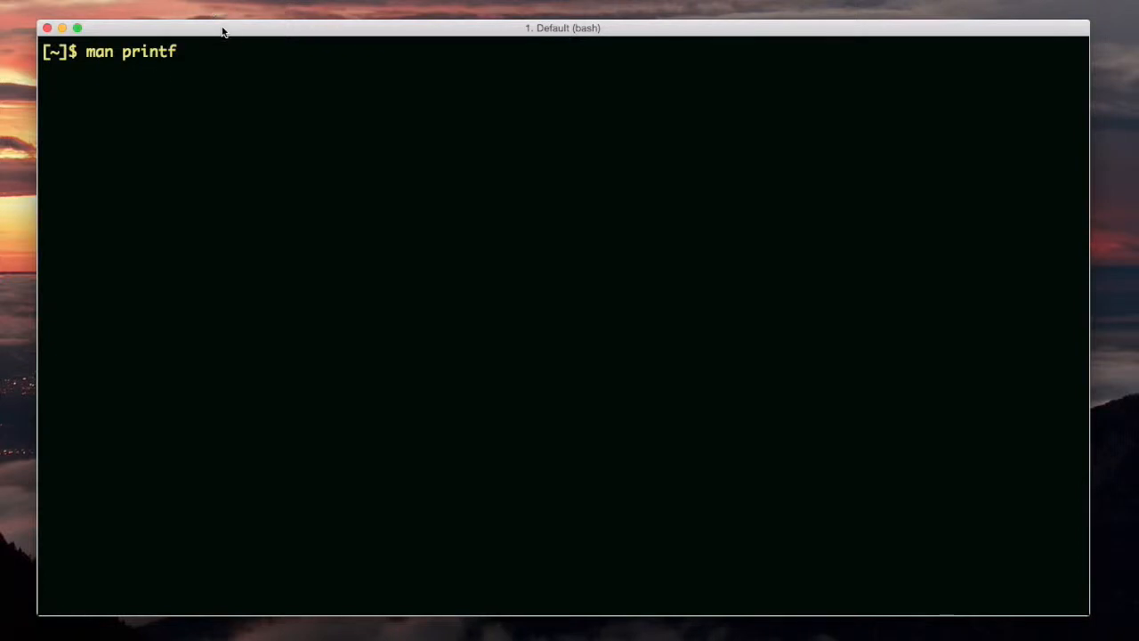
# - Run man printf to bring up the printf manual page
pyautogui.press('Return')
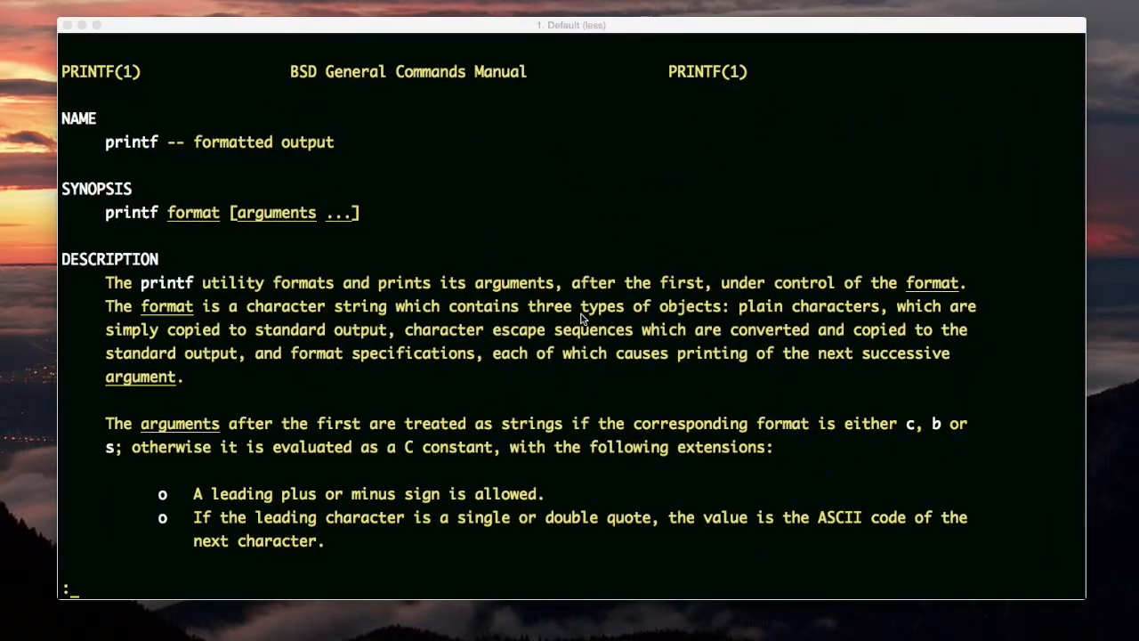
pyautogui.moveTo(525, 330)
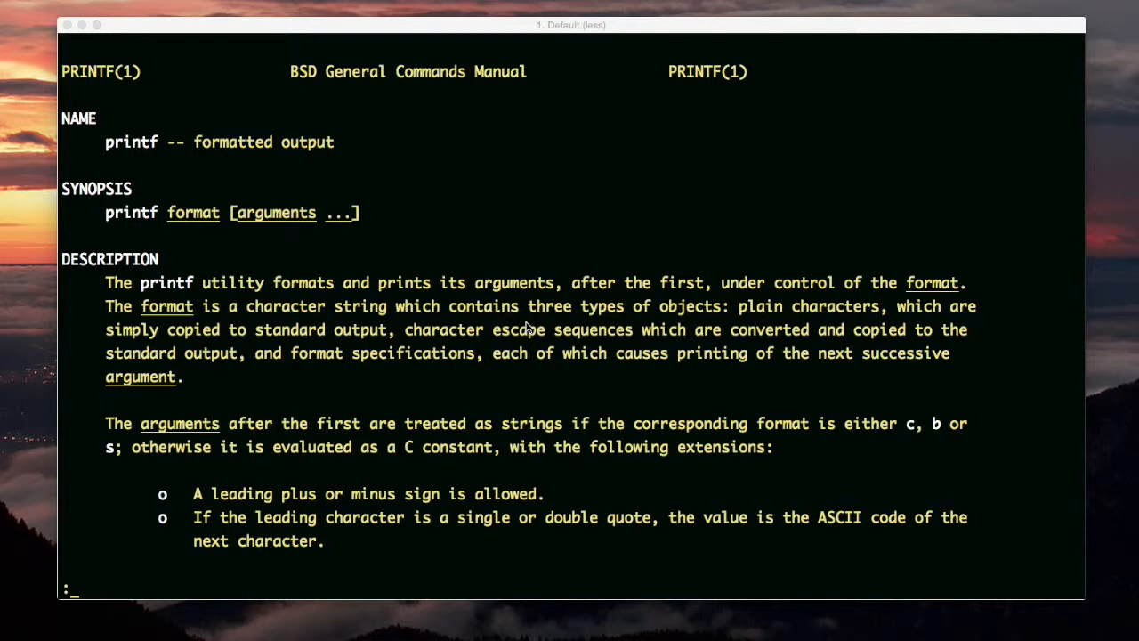
pyautogui.moveTo(447, 301)
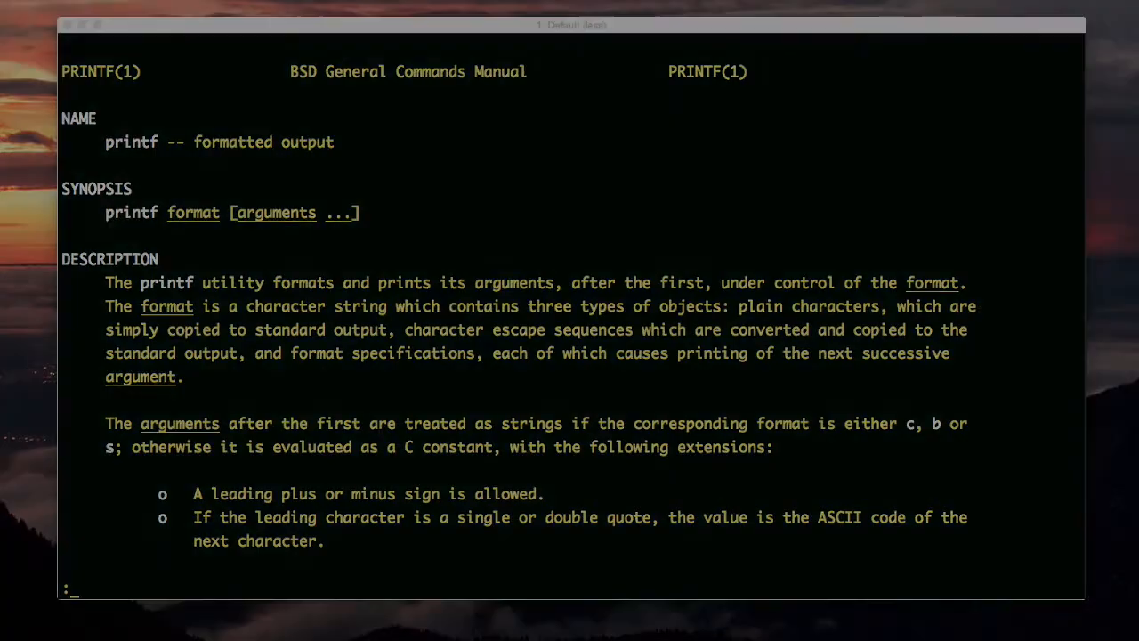
# - Quit man, then run printf "%s\n" with three strings so each prints on its own line
pyautogui.press('q')
pyautogui.write('printf "%s\\n" "Sameh" "R" "My phone"')
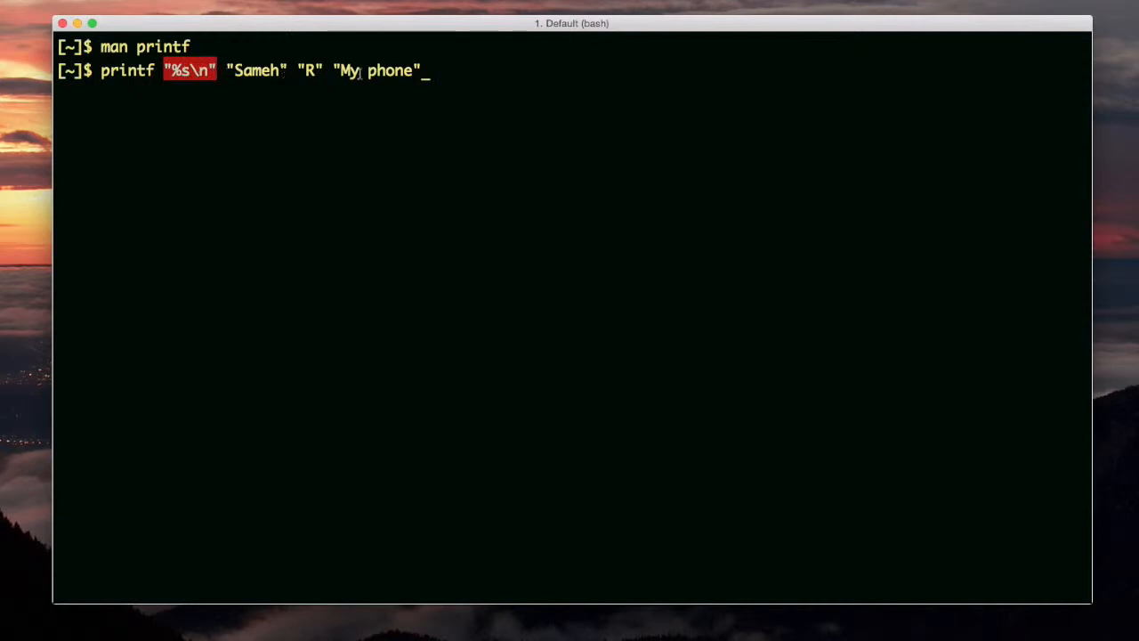
pyautogui.press('Return')
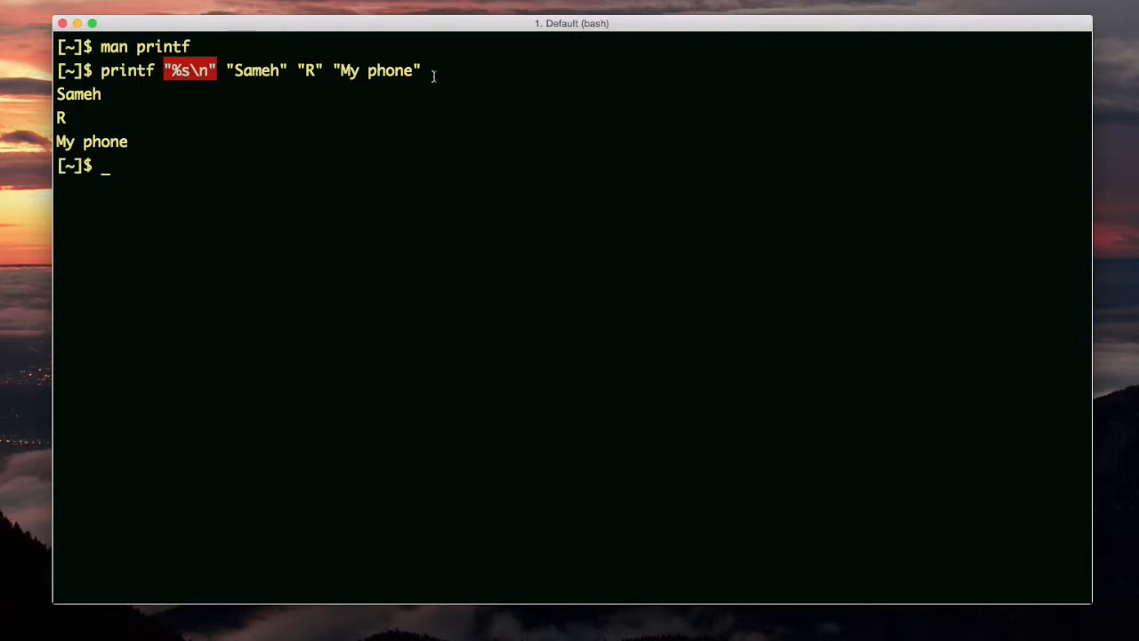
pyautogui.moveTo(174, 74)
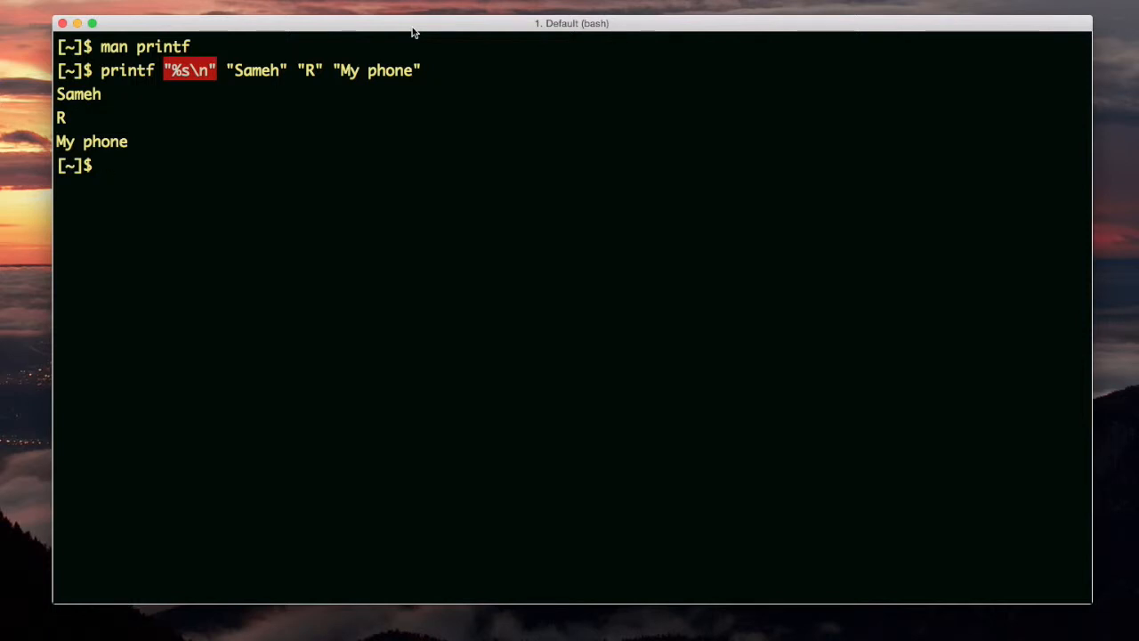
# - Run printf "%s\t%s\n" to print lot 3 / finch tail and mouse / cat as tab-aligned rows
pyautogui.press('Return')
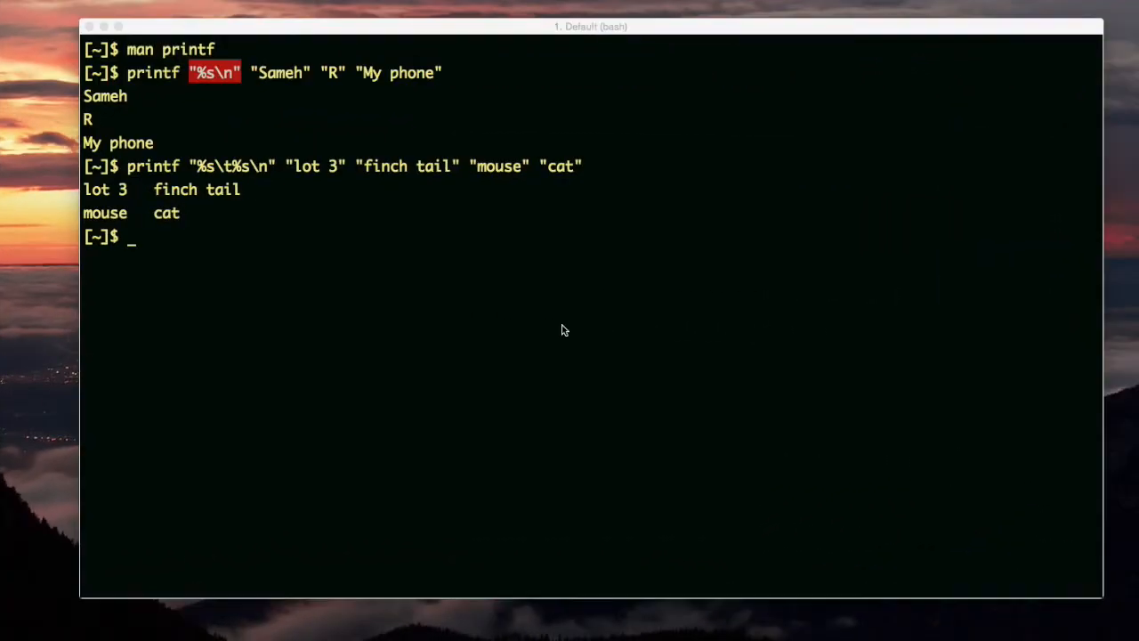
pyautogui.moveTo(202, 176)
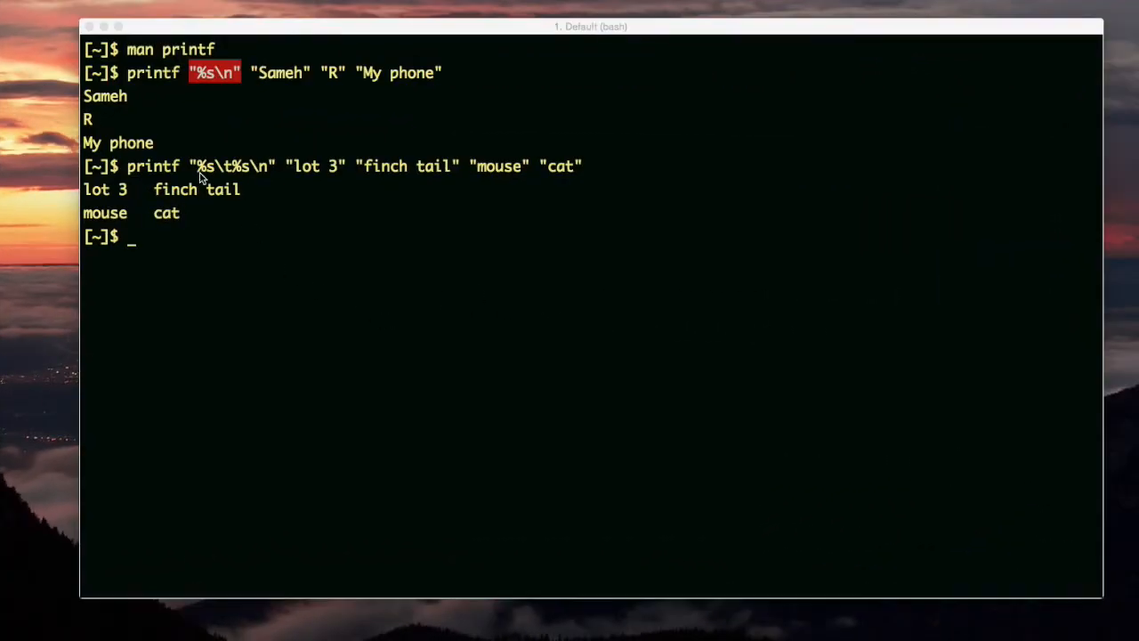
pyautogui.moveTo(337, 194)
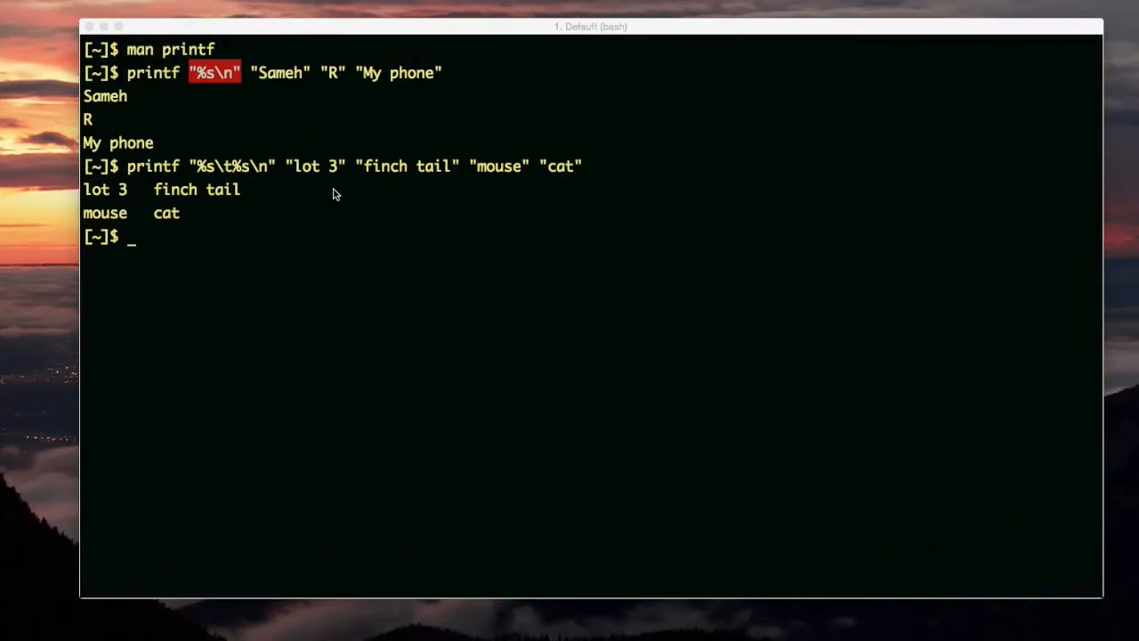
pyautogui.moveTo(246, 177)
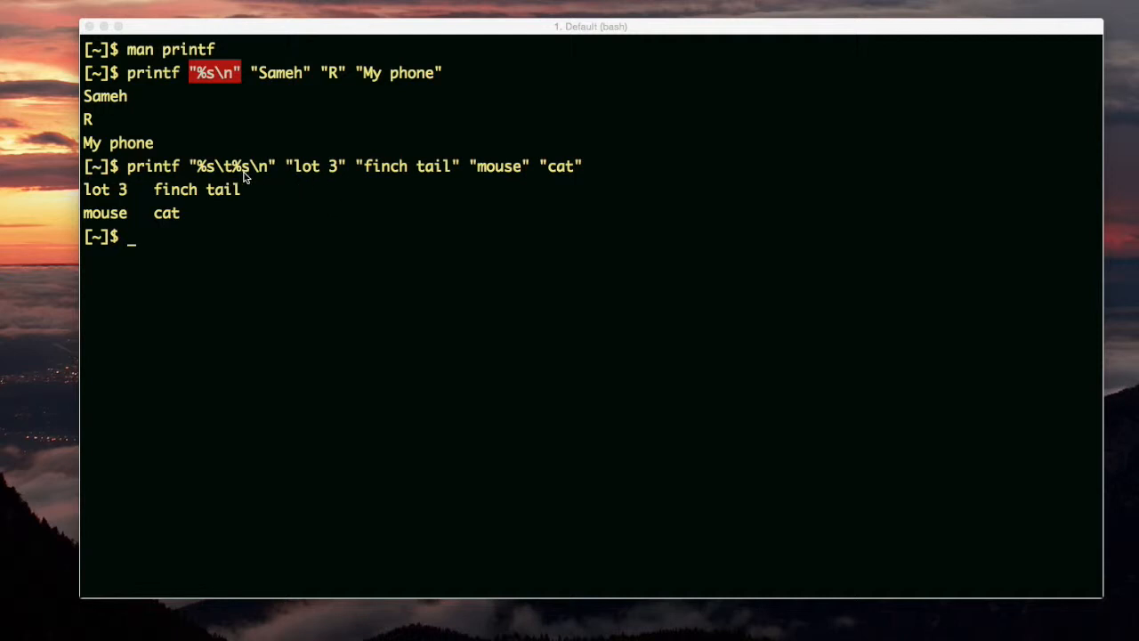
pyautogui.moveTo(413, 181)
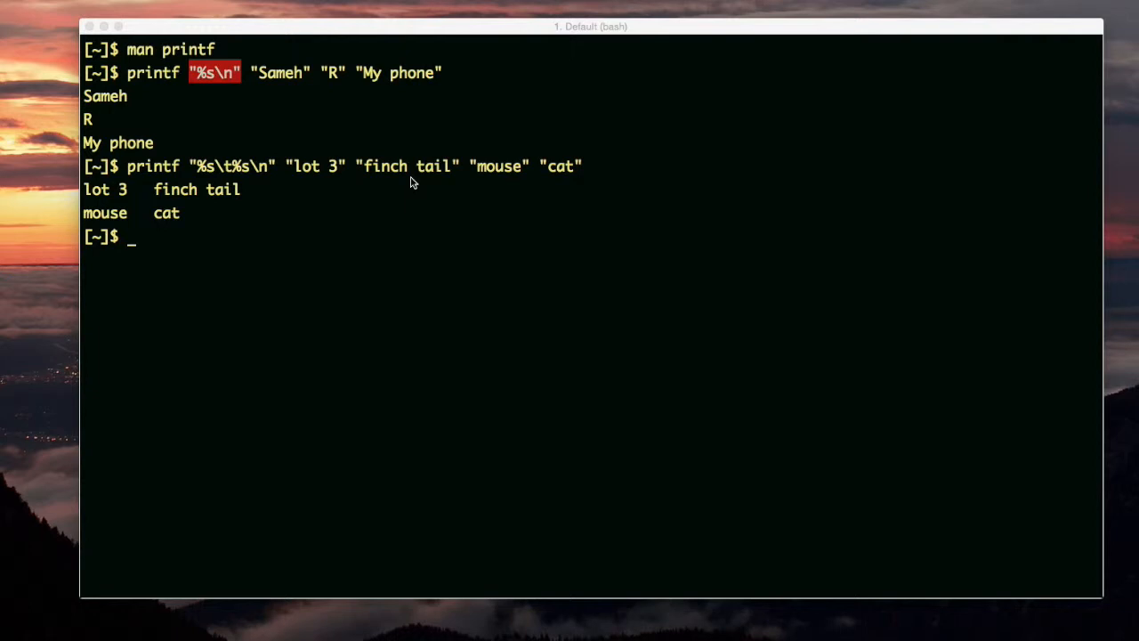
pyautogui.moveTo(395, 183)
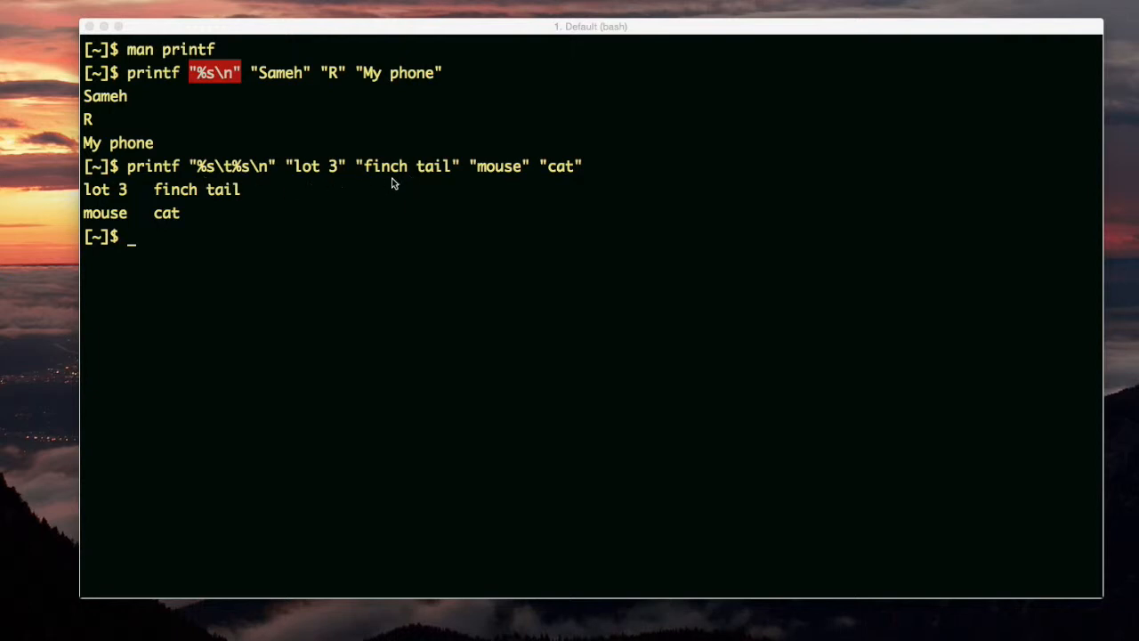
pyautogui.moveTo(274, 181)
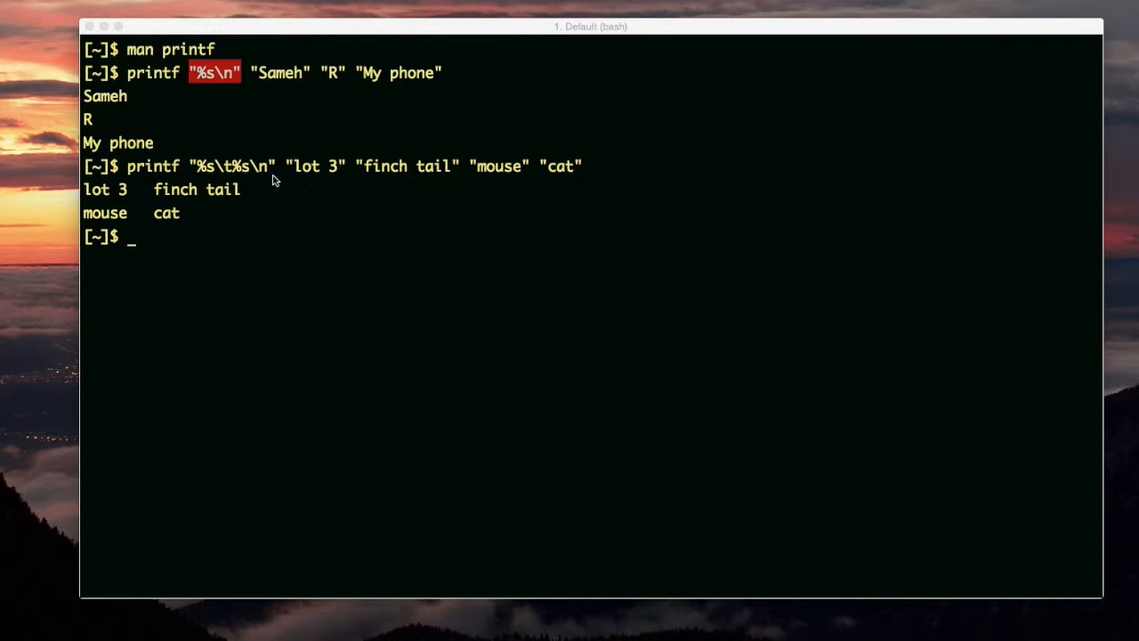
pyautogui.moveTo(271, 177)
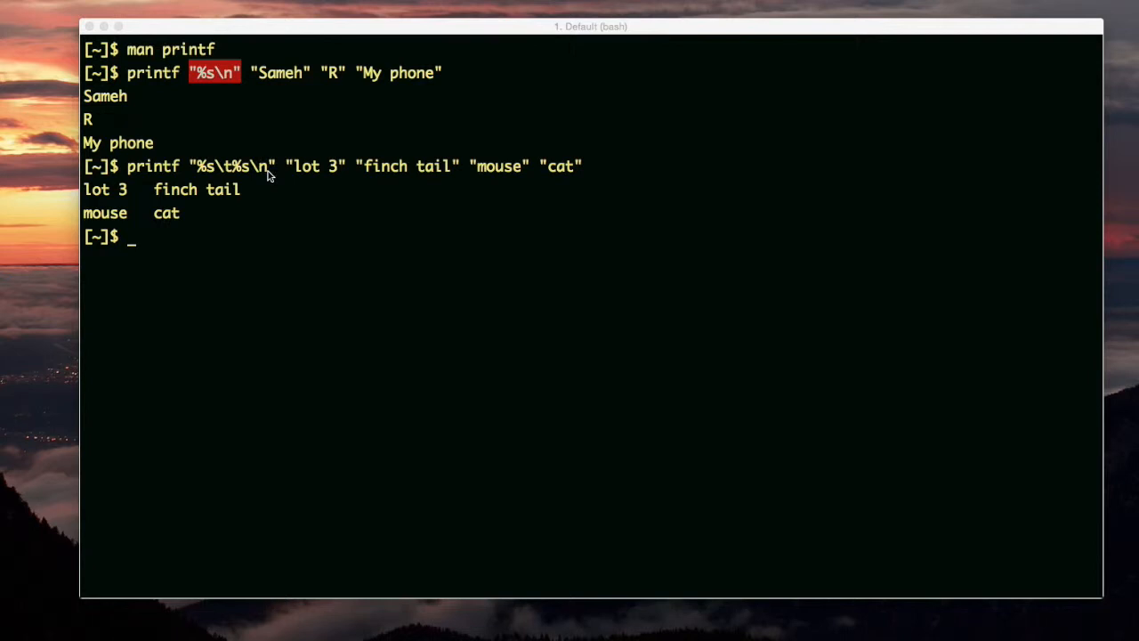
pyautogui.moveTo(579, 176)
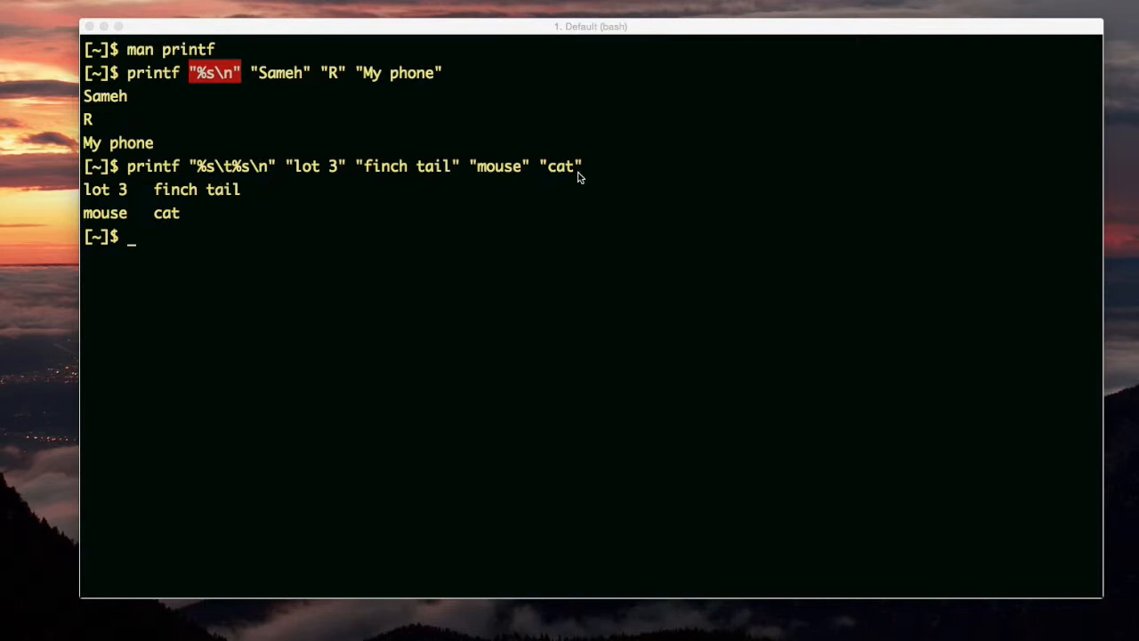
# - Clear the screen and run printf "%03d\t" "1" "4"; echo to print 001 and 004
pyautogui.press('Return')
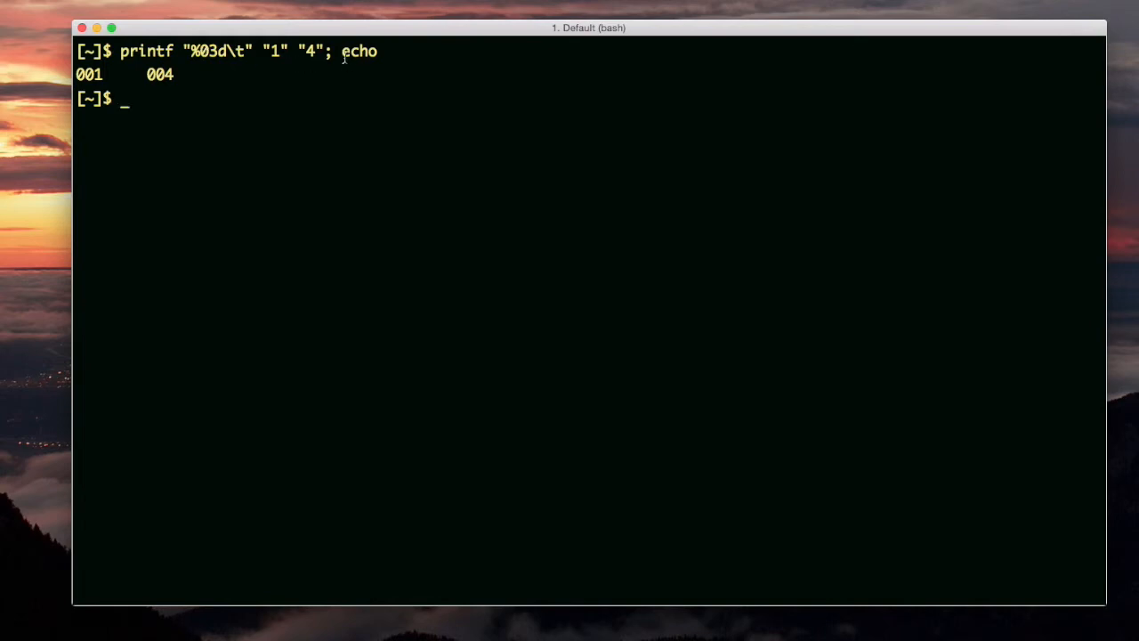
pyautogui.moveTo(194, 87)
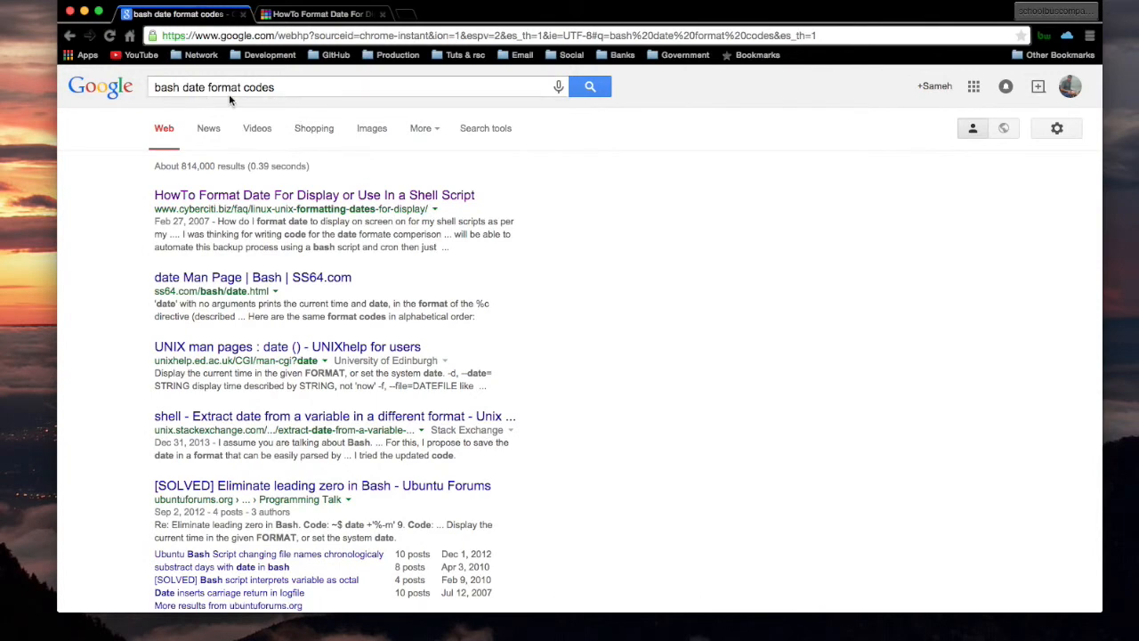
pyautogui.moveTo(342, 54)
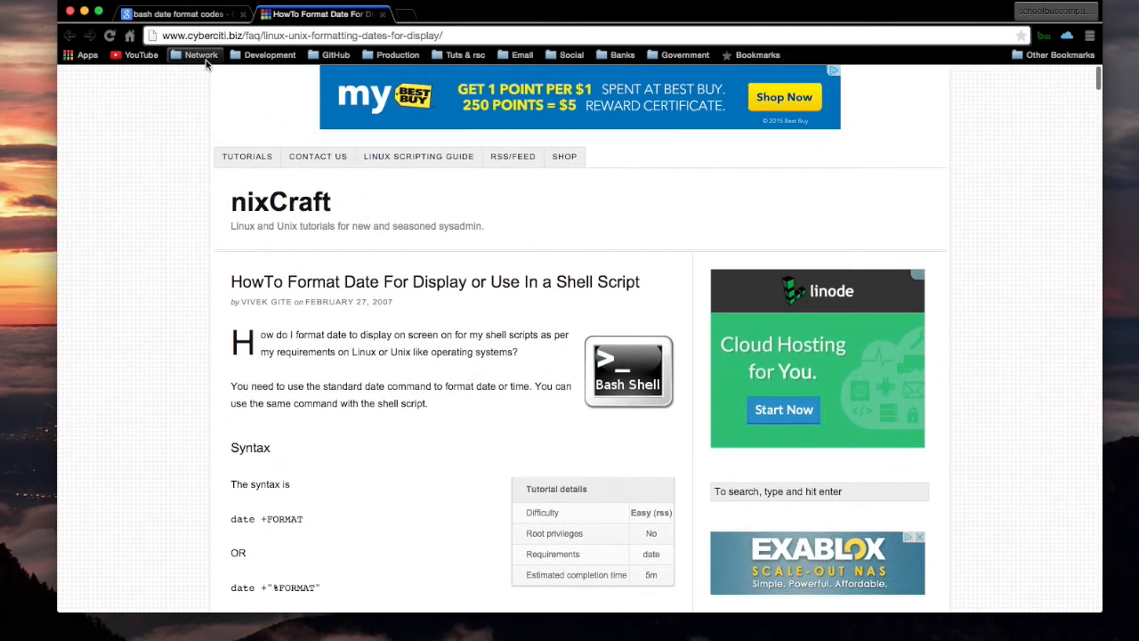
pyautogui.moveTo(200, 54)
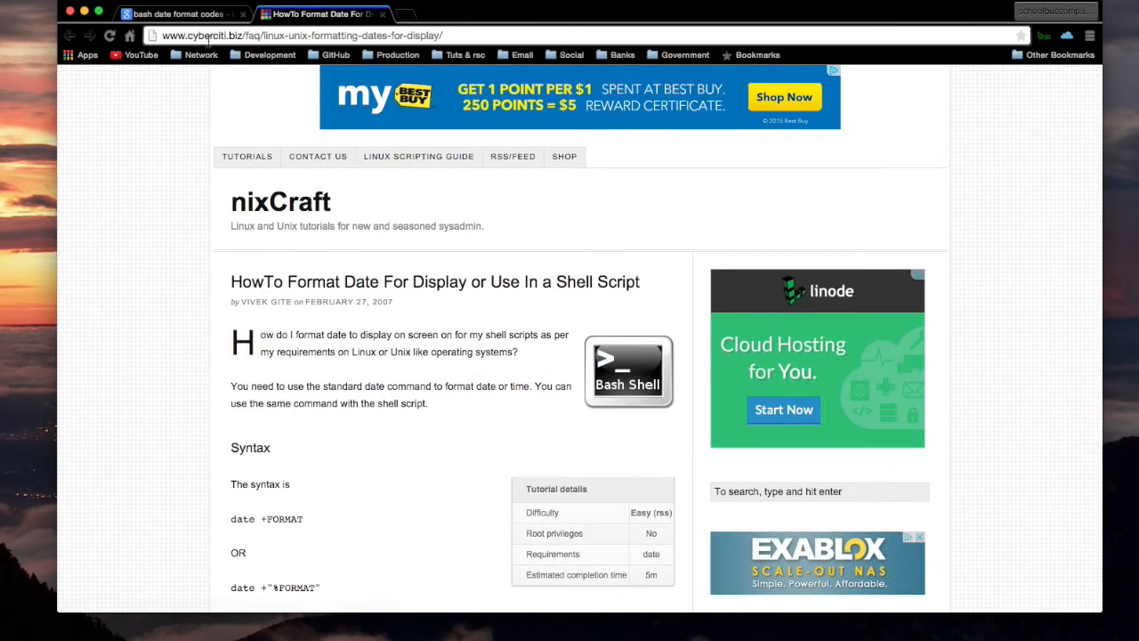
# - Scroll down the nixCraft date-formatting article to its table of date format codes
pyautogui.scroll(-3)
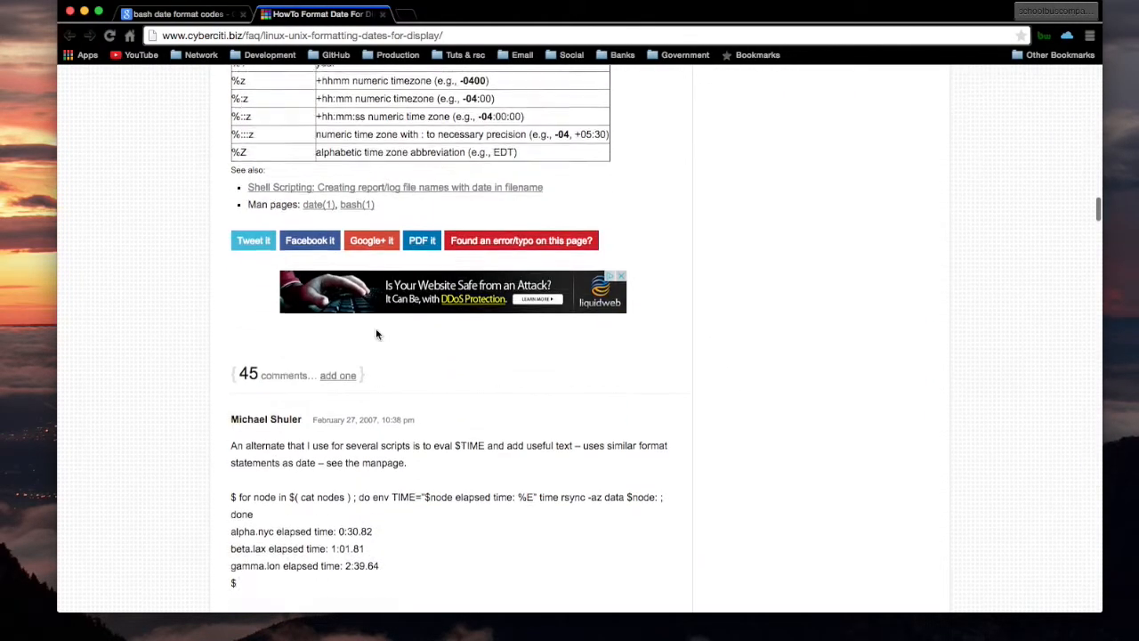